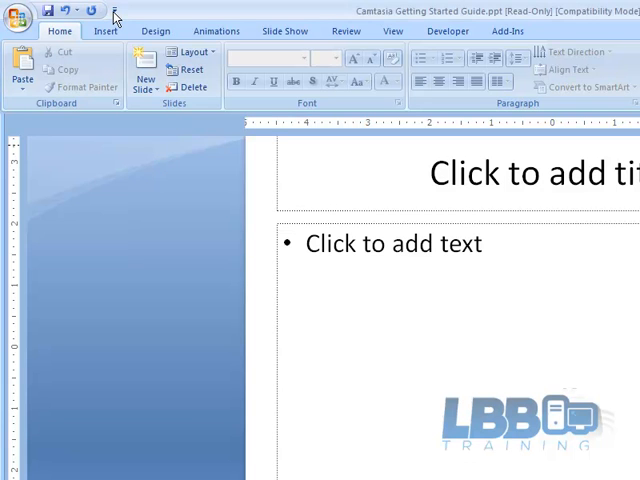
- Show the Quick Access Toolbar below the ribbon and add New, Open and Quick Print
left_click(114, 8)
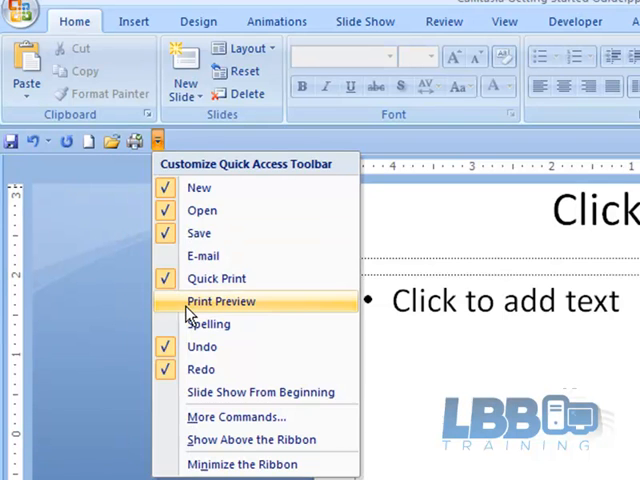
- Add Print Preview and Spelling to the Quick Access Toolbar and close the menu
left_click(220, 300)
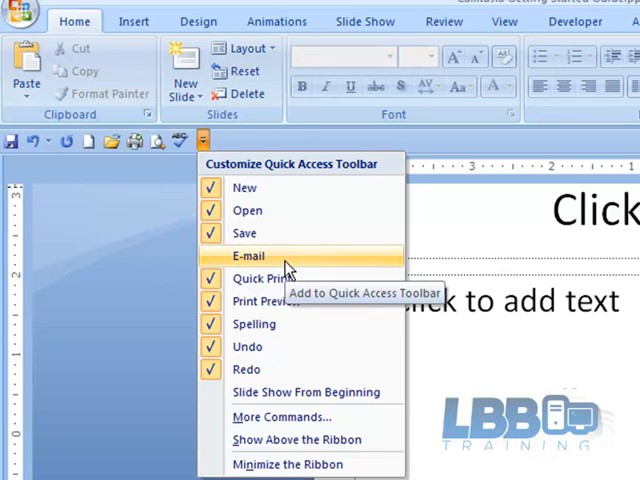
left_click(248, 256)
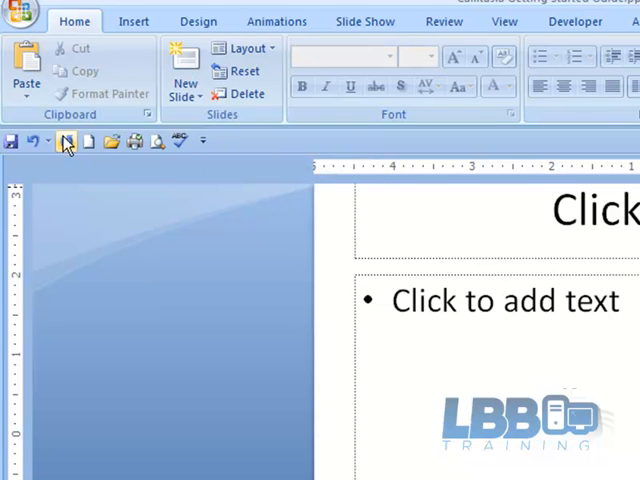
- Reopen the Customize Quick Access Toolbar command list
left_click(202, 140)
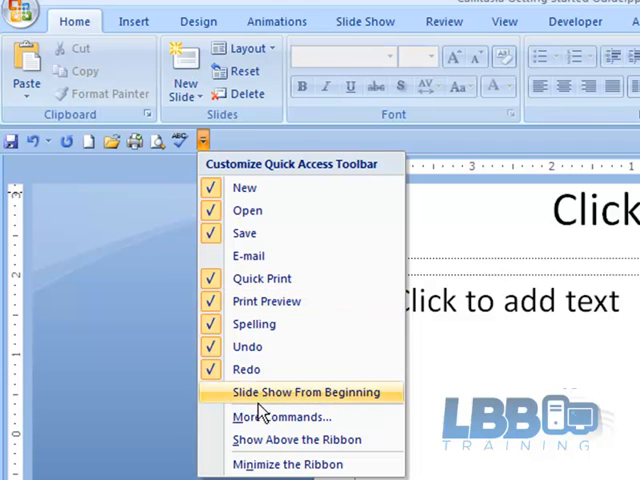
- Add Slide Show From Beginning to the Quick Access Toolbar
left_click(308, 392)
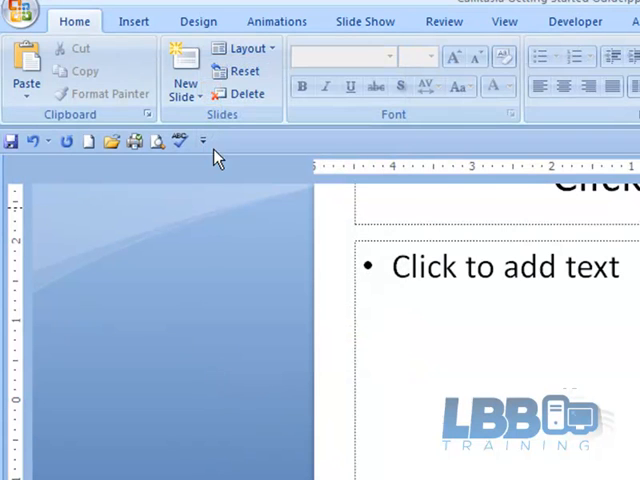